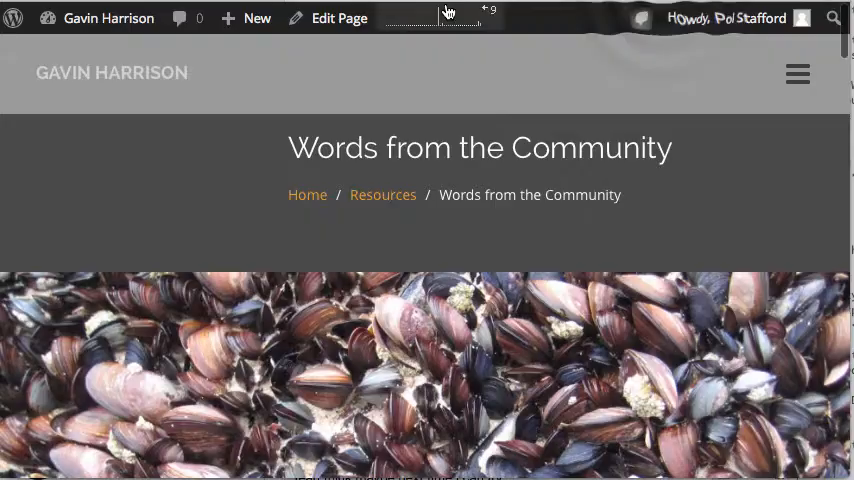
# Step: Enter the Visual Composer editor and scroll to the Accordion's Poetry Events section
pyautogui.click(340, 18)
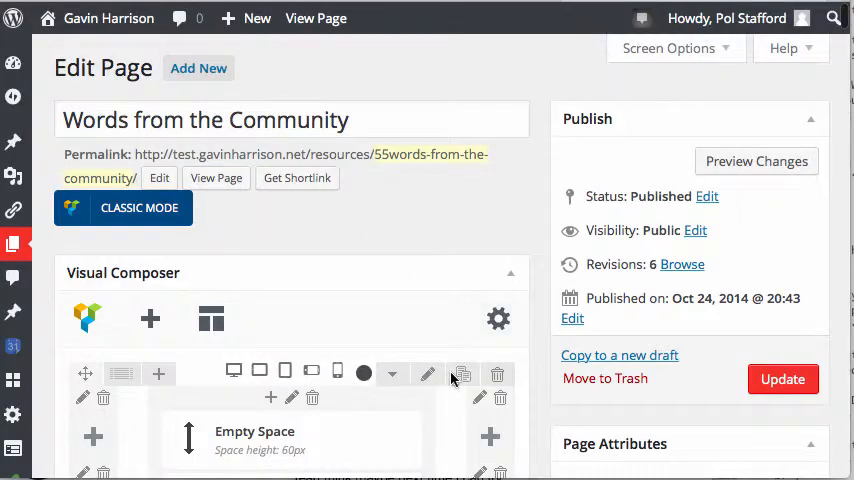
pyautogui.scroll(-3)
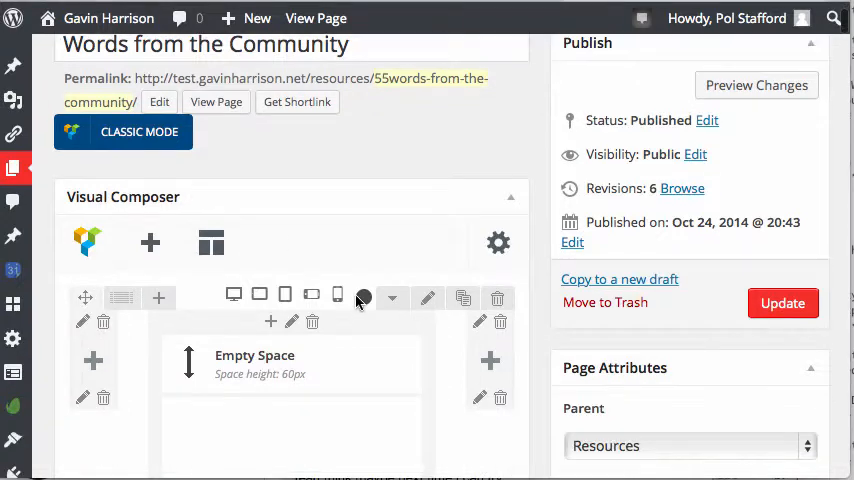
pyautogui.scroll(-3)
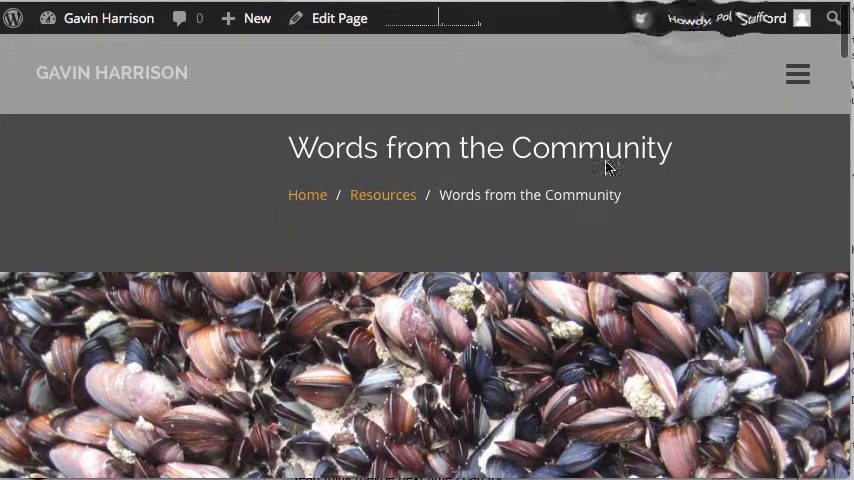
pyautogui.click(340, 18)
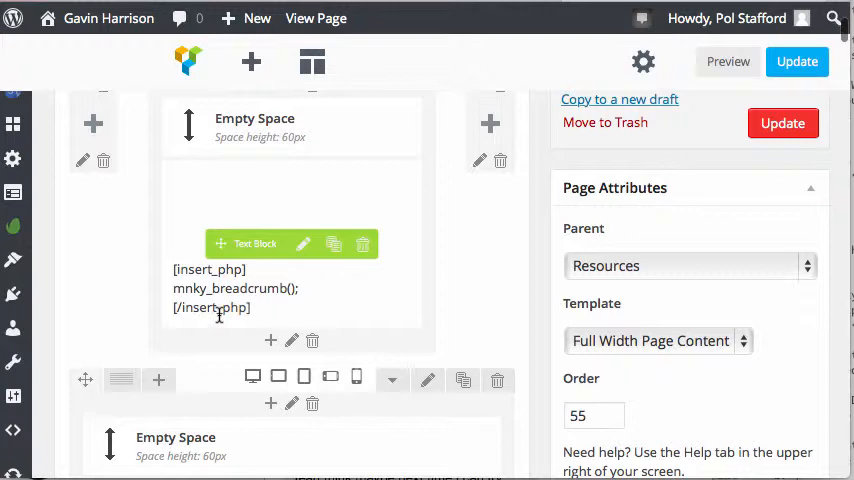
pyautogui.scroll(-3)
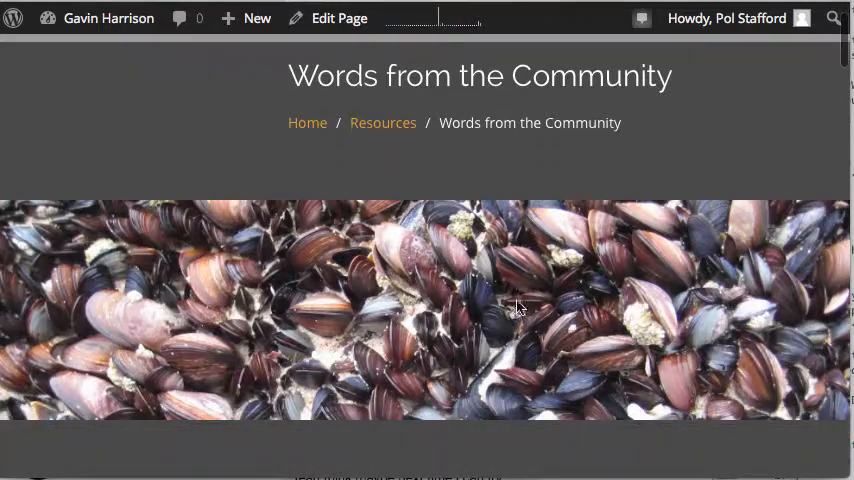
pyautogui.click(340, 18)
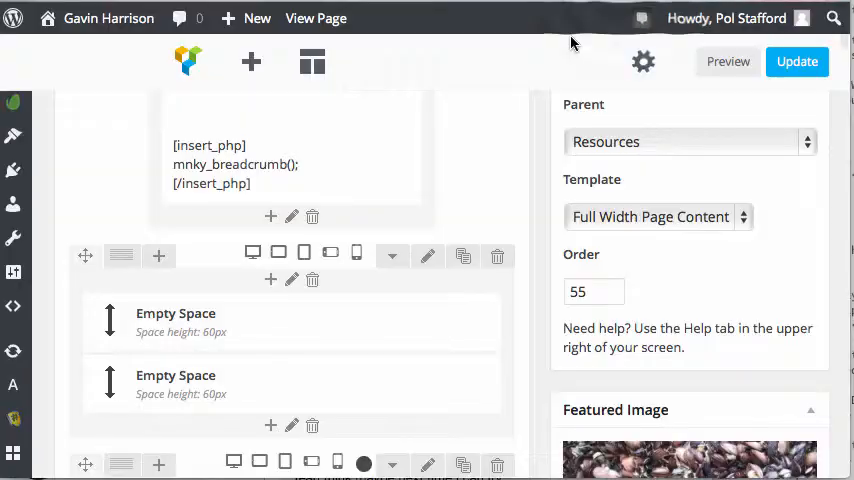
pyautogui.scroll(-3)
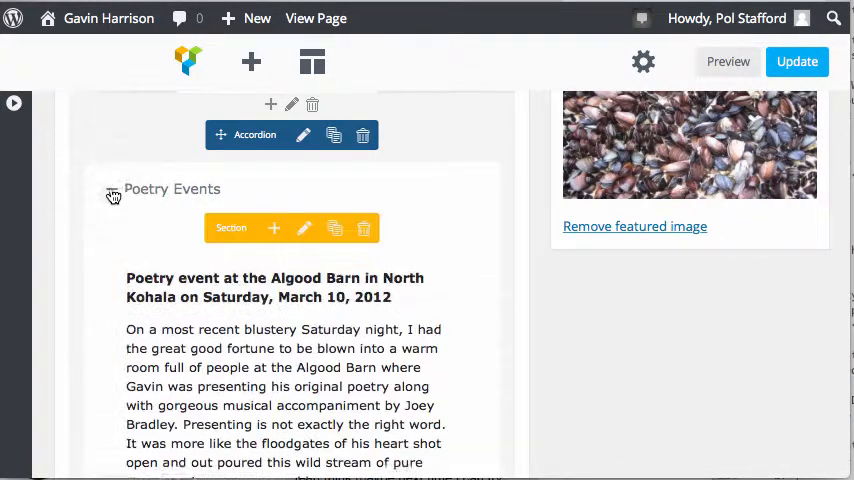
pyautogui.click(112, 188)
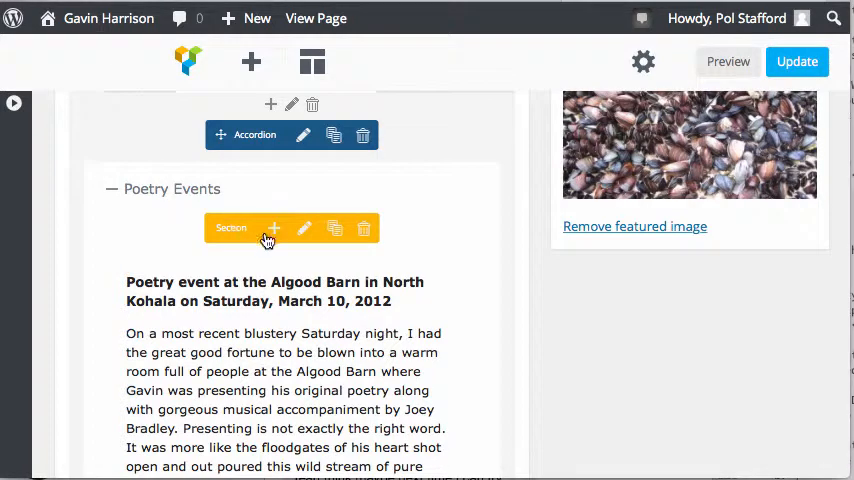
pyautogui.click(304, 228)
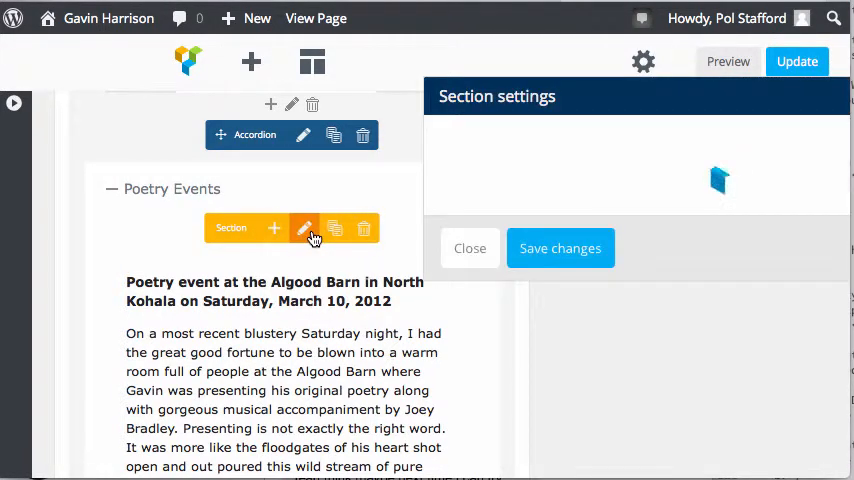
pyautogui.click(304, 228)
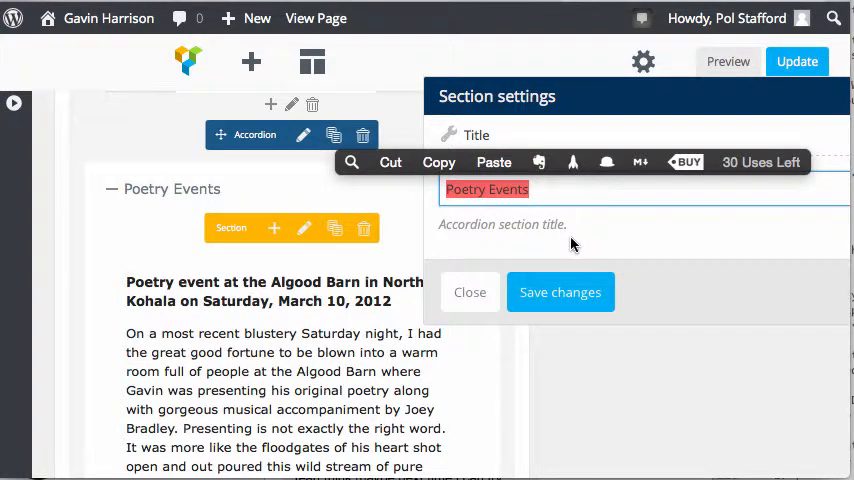
pyautogui.write('Anything You Want')
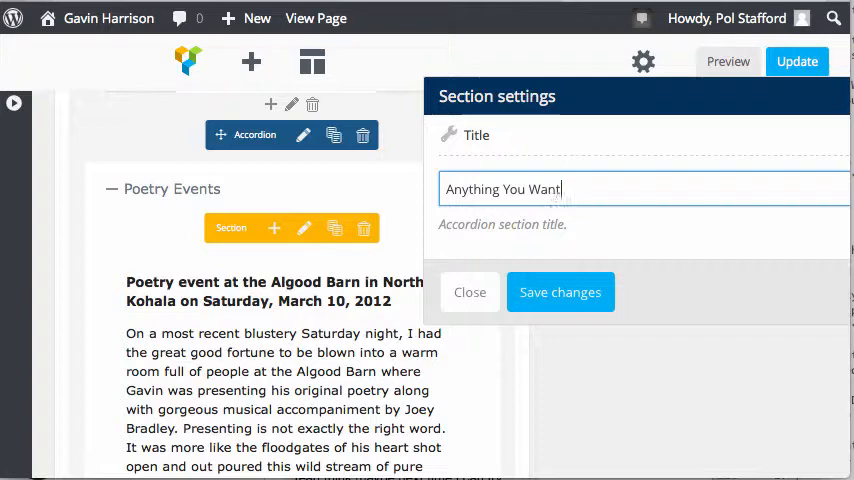
pyautogui.click(470, 292)
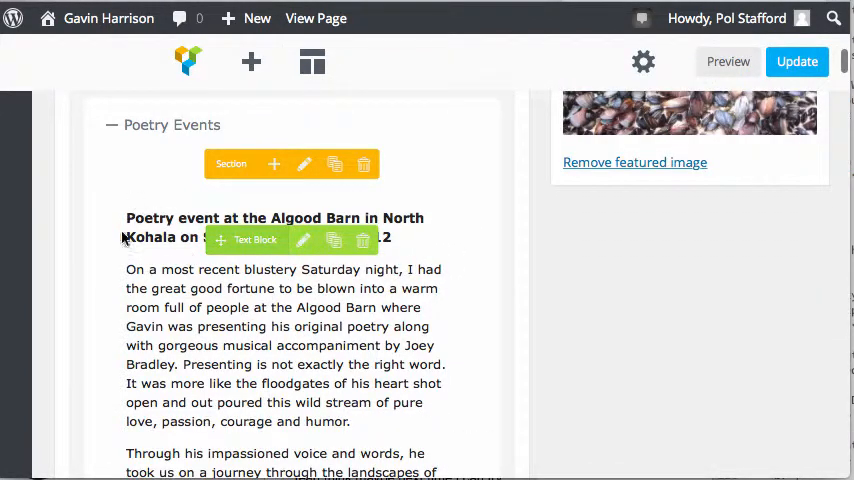
# Step: Bring up the Text Block settings showing the Poetry Events write-up content
pyautogui.scroll(-3)
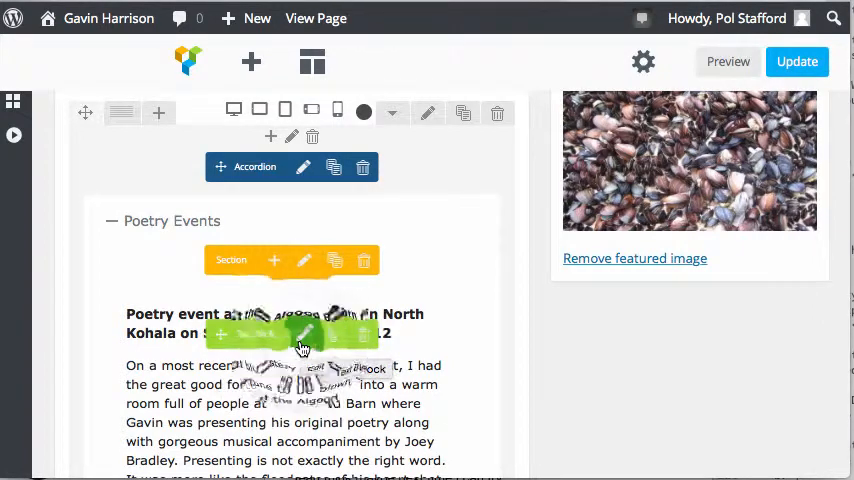
pyautogui.click(304, 336)
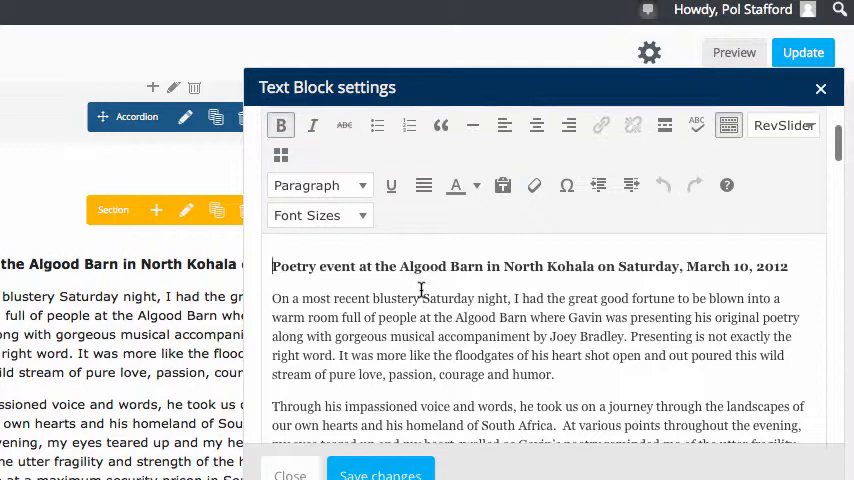
pyautogui.scroll(-3)
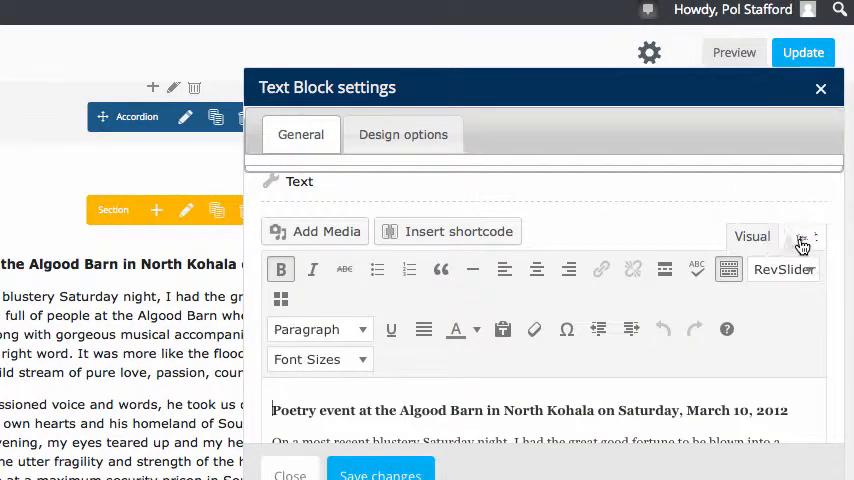
pyautogui.click(804, 236)
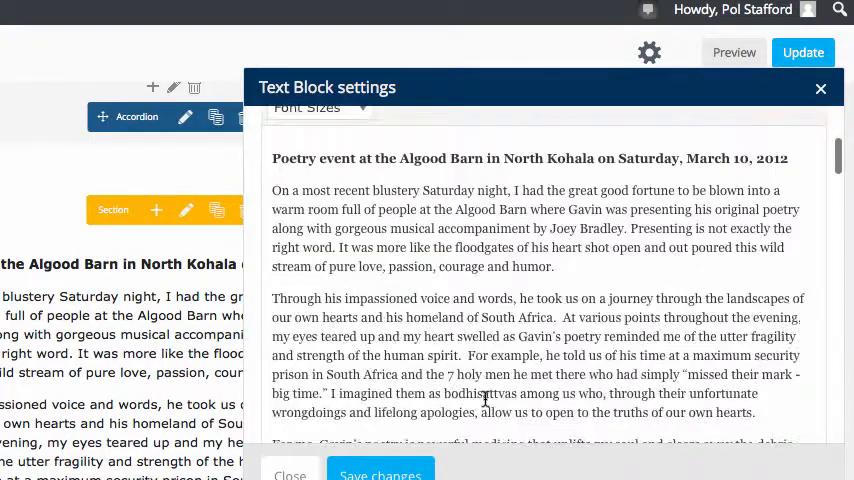
pyautogui.scroll(-3)
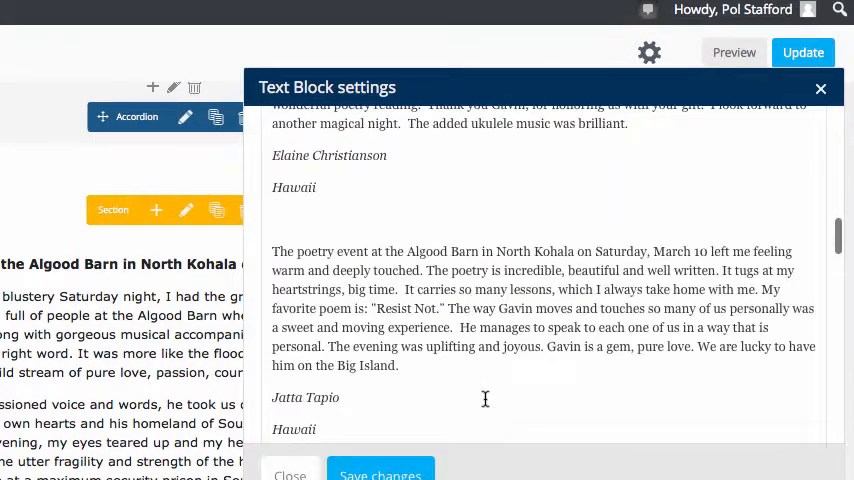
pyautogui.scroll(-3)
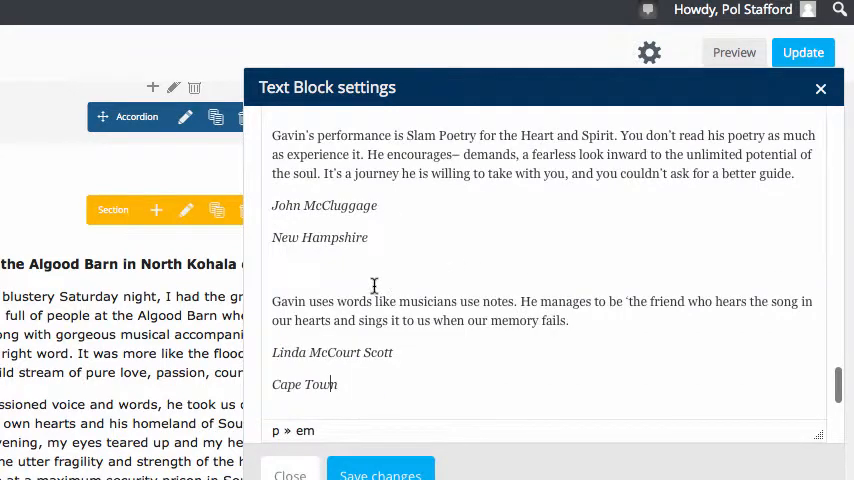
pyautogui.moveTo(562, 344)
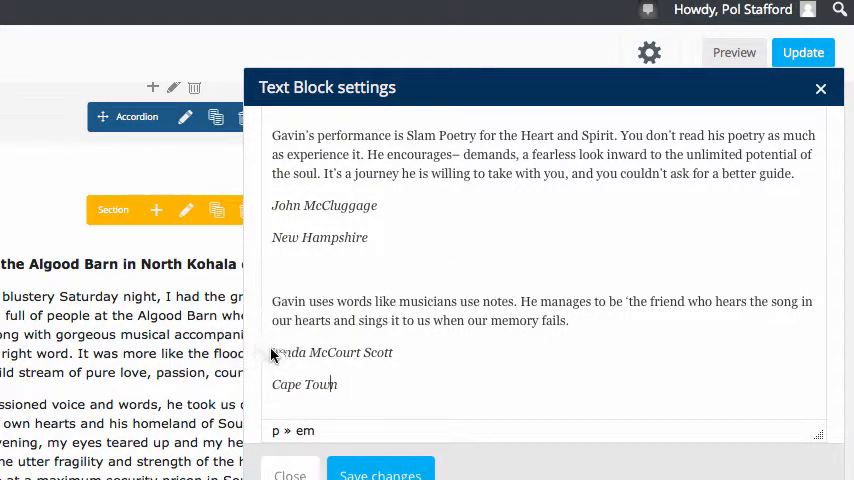
pyautogui.moveTo(272, 352); pyautogui.dragTo(340, 384)
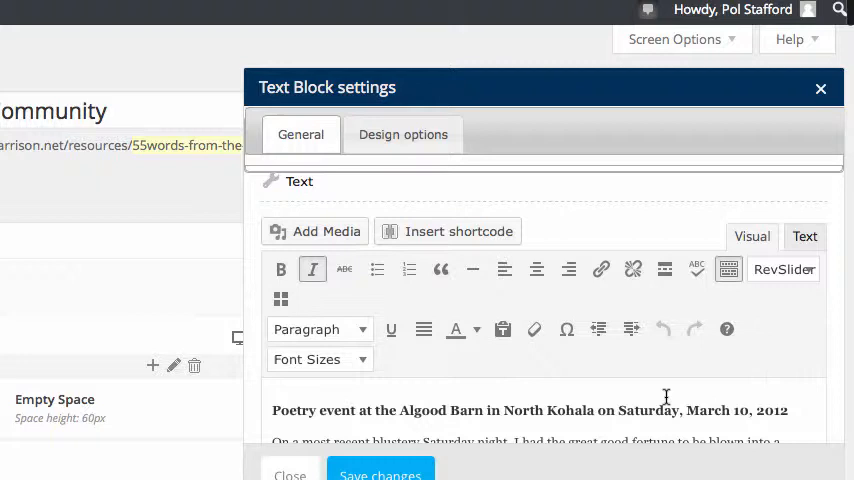
pyautogui.scroll(-3)
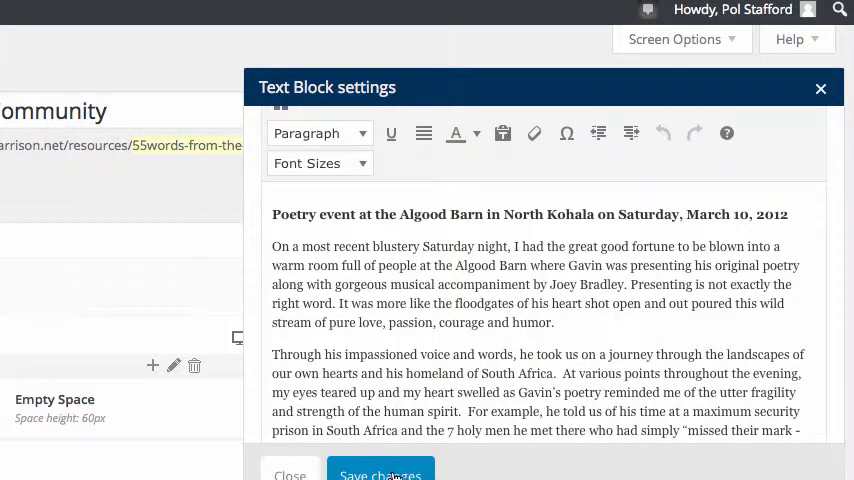
pyautogui.click(380, 474)
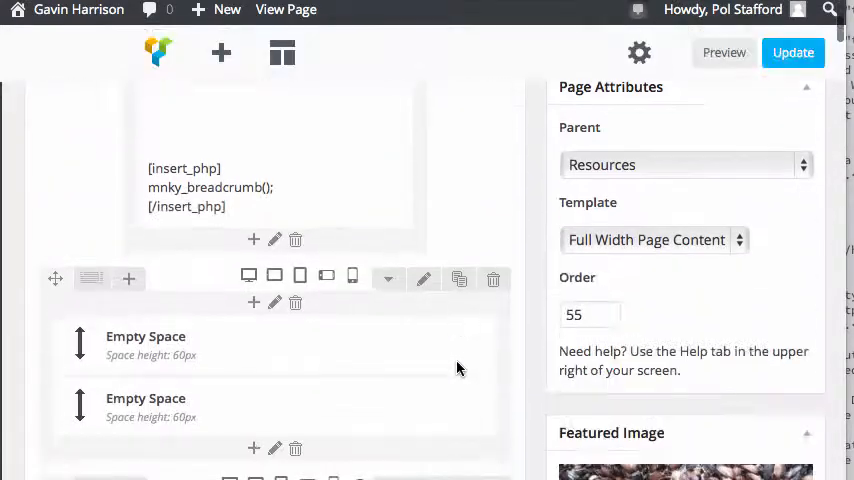
pyautogui.scroll(-3)
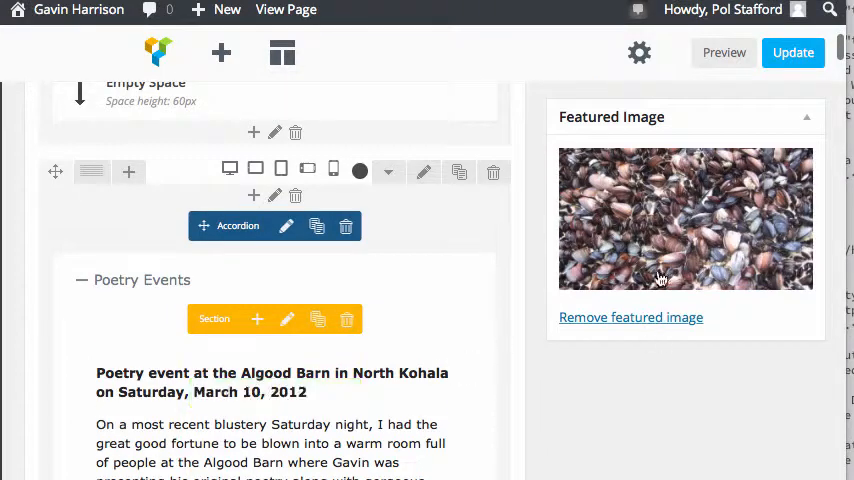
pyautogui.moveTo(678, 224)
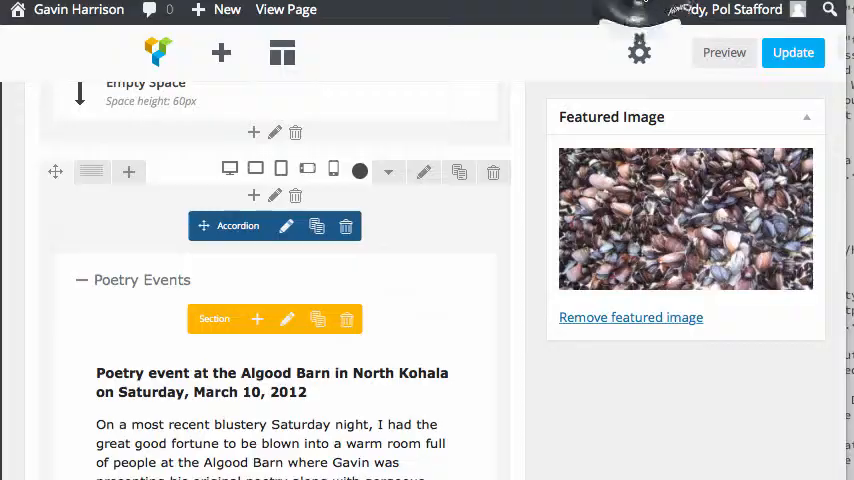
pyautogui.scroll(-3)
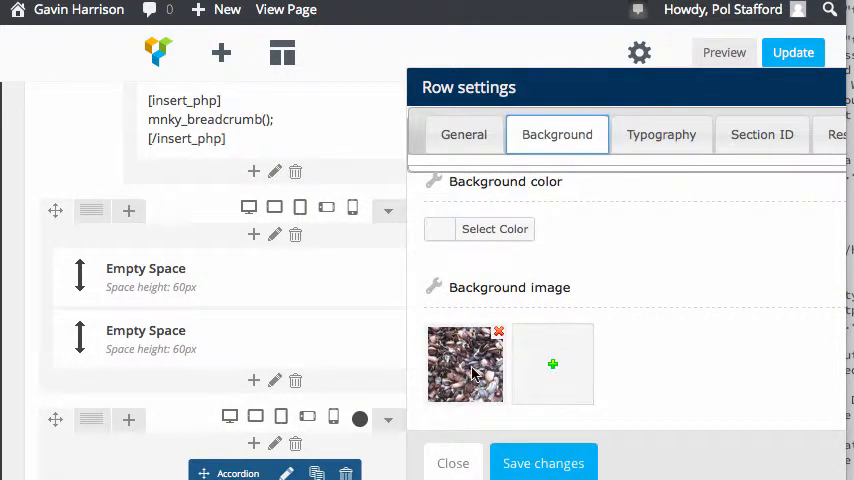
pyautogui.scroll(-3)
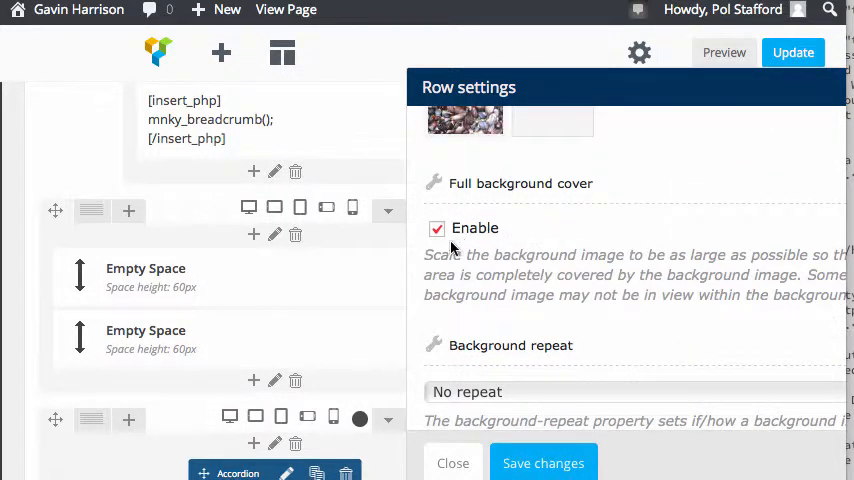
pyautogui.scroll(-3)
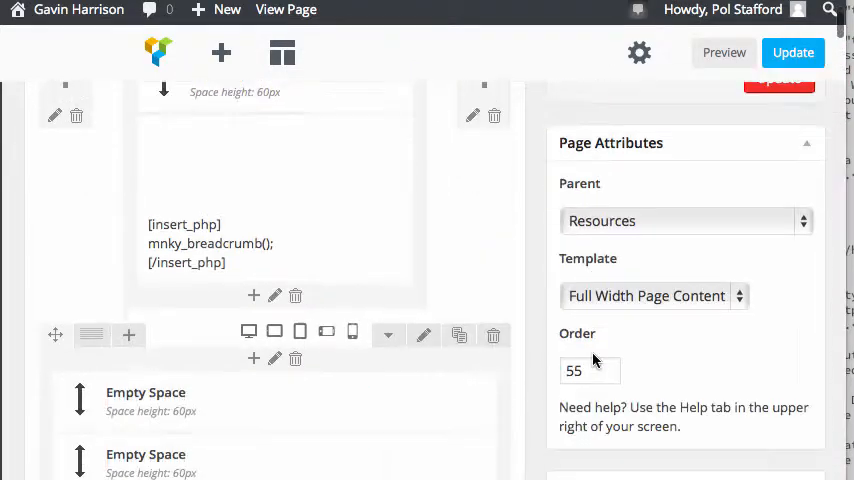
pyautogui.scroll(-3)
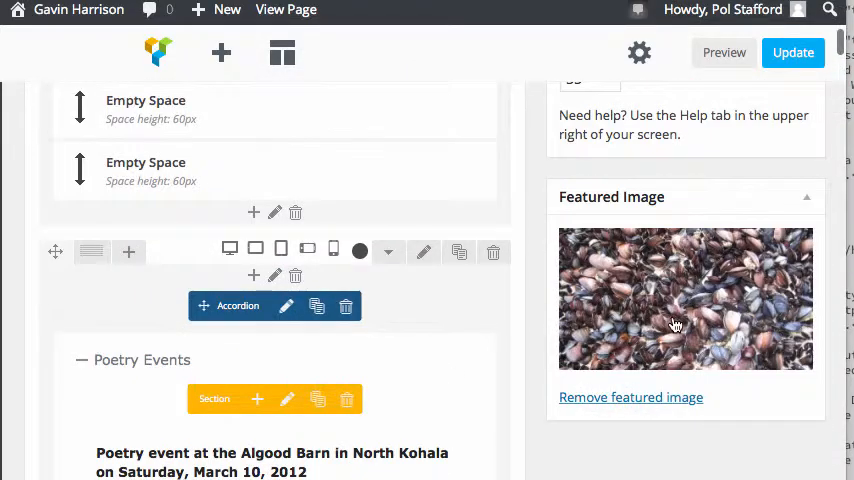
pyautogui.moveTo(676, 324)
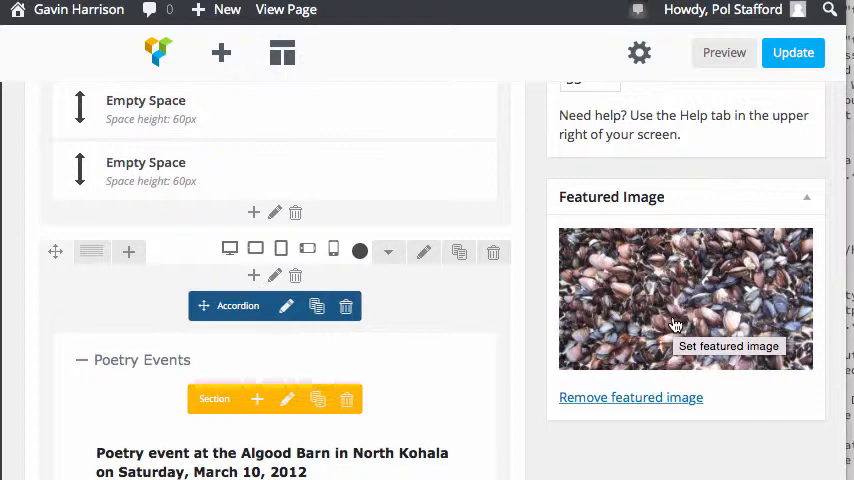
pyautogui.moveTo(660, 312)
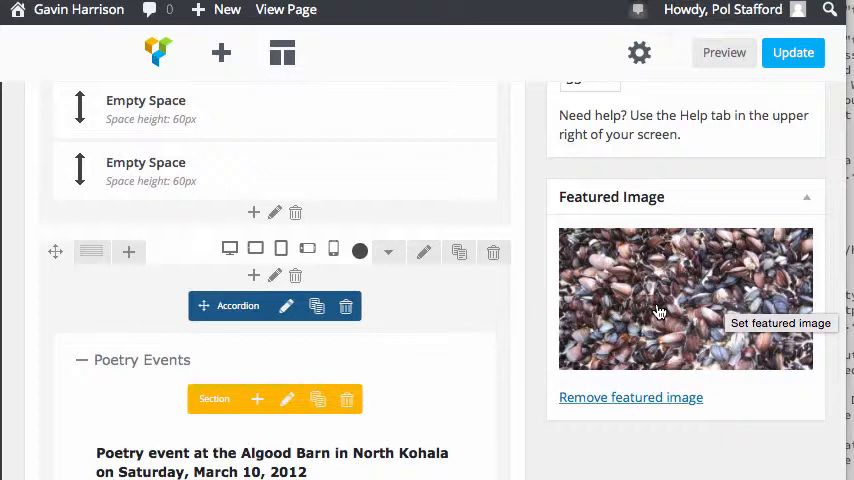
pyautogui.moveTo(744, 364)
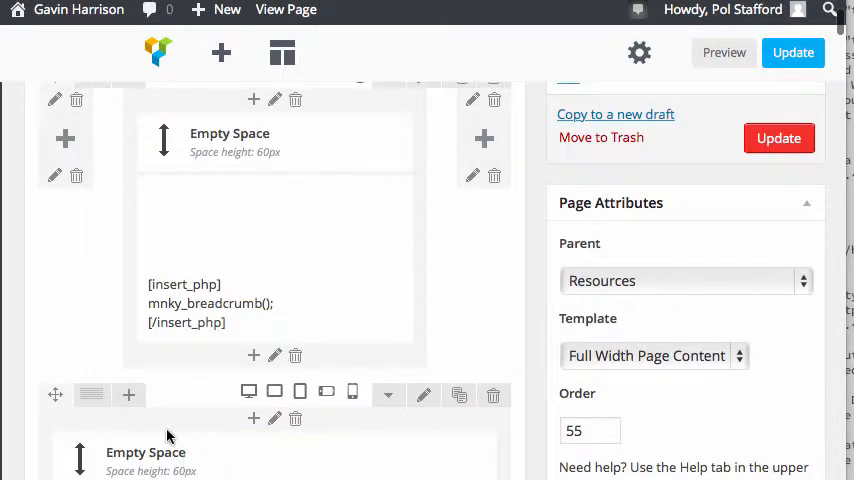
pyautogui.scroll(-3)
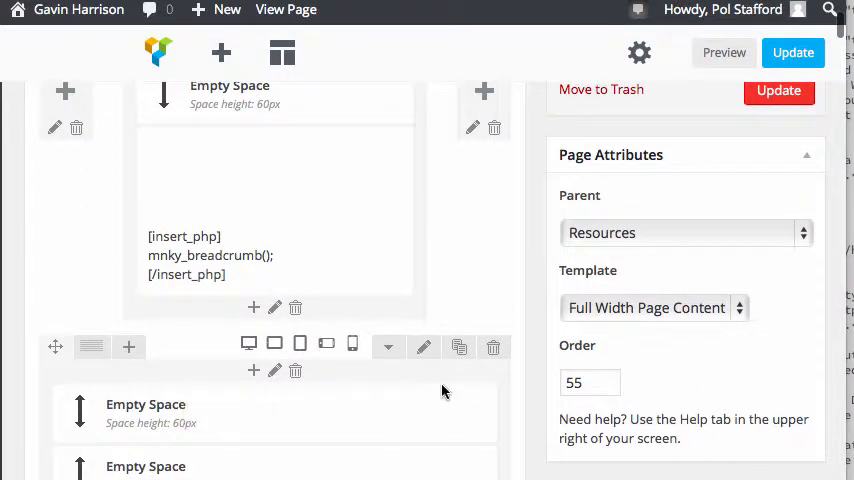
pyautogui.scroll(-3)
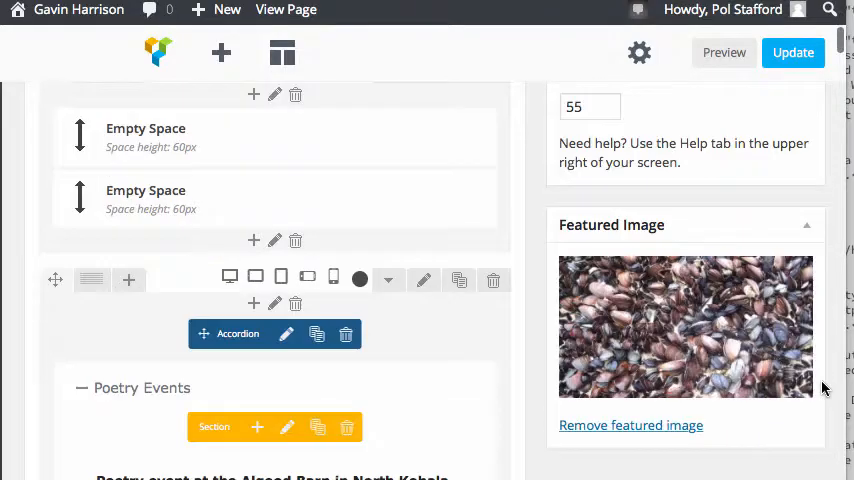
pyautogui.scroll(3)
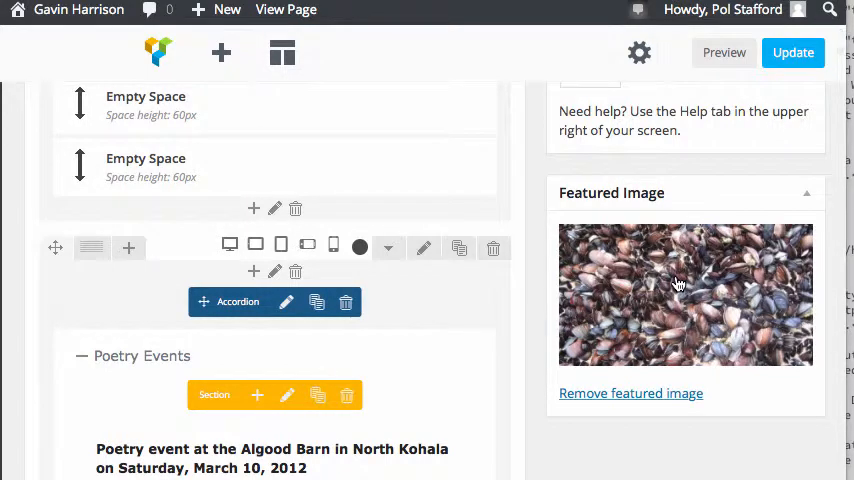
pyautogui.moveTo(678, 284)
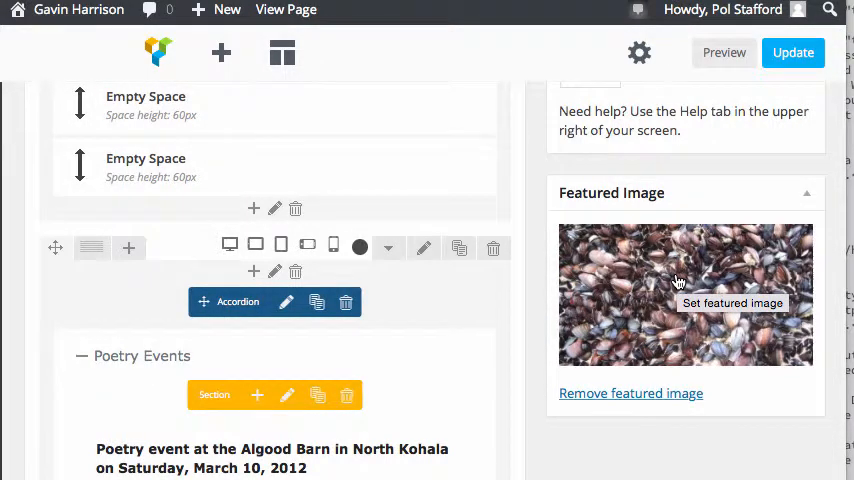
pyautogui.scroll(-3)
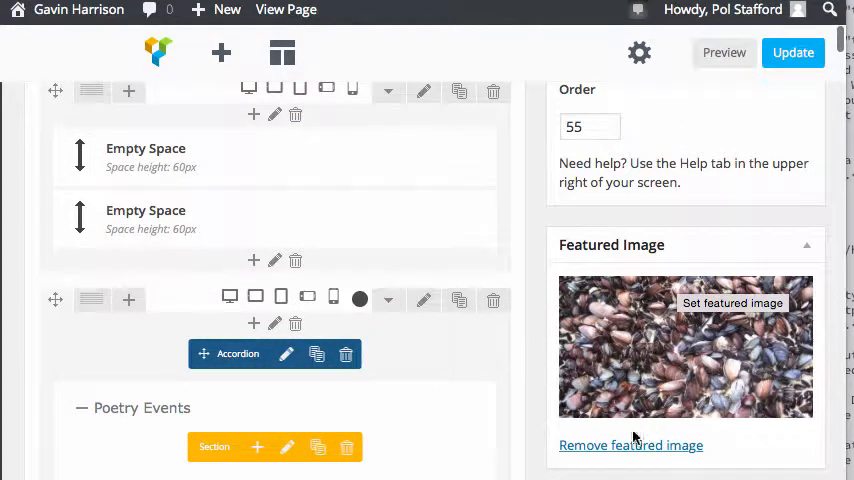
pyautogui.moveTo(648, 452)
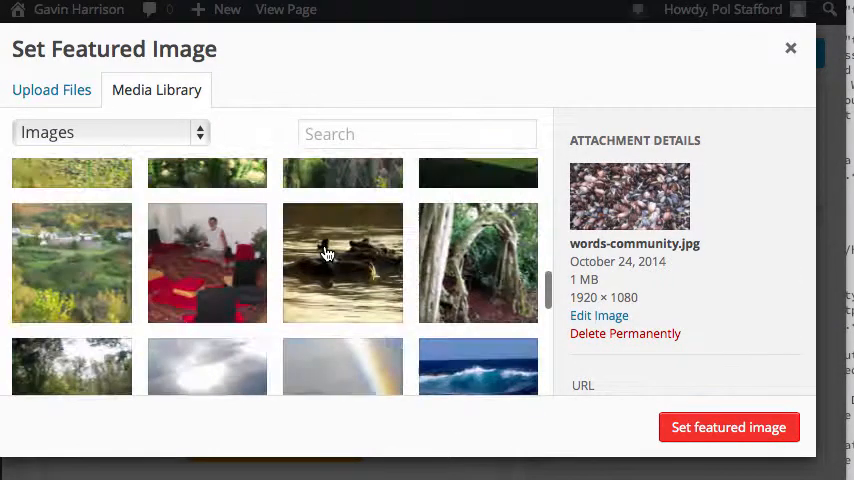
pyautogui.scroll(-3)
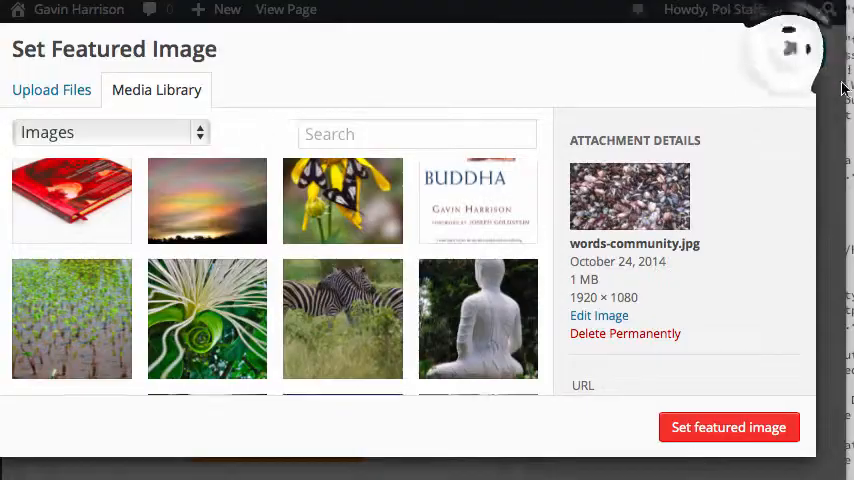
pyautogui.click(728, 428)
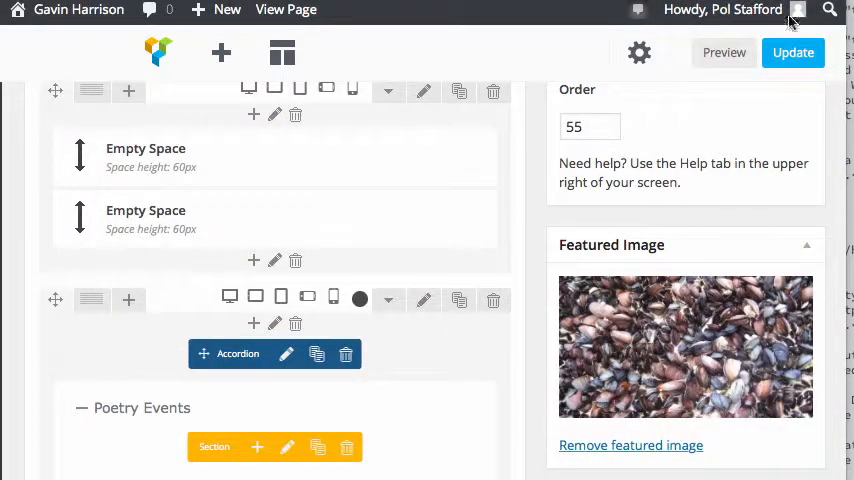